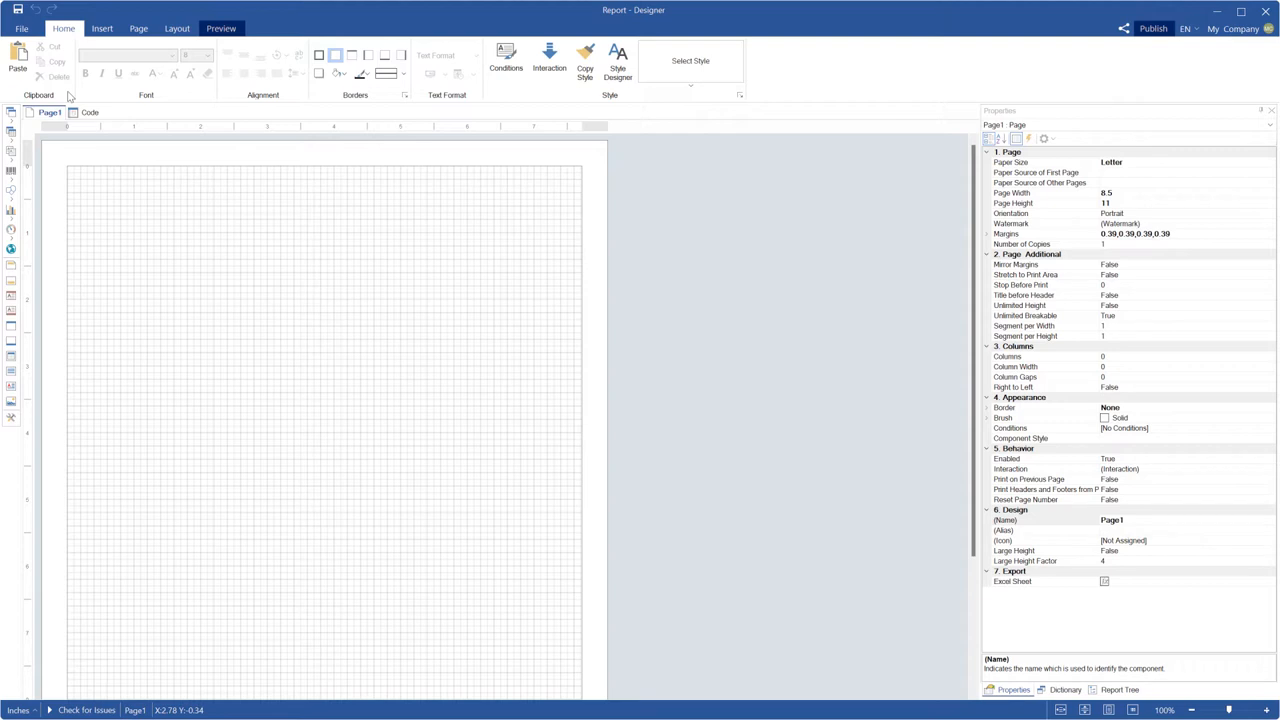
mouse_move(62, 124)
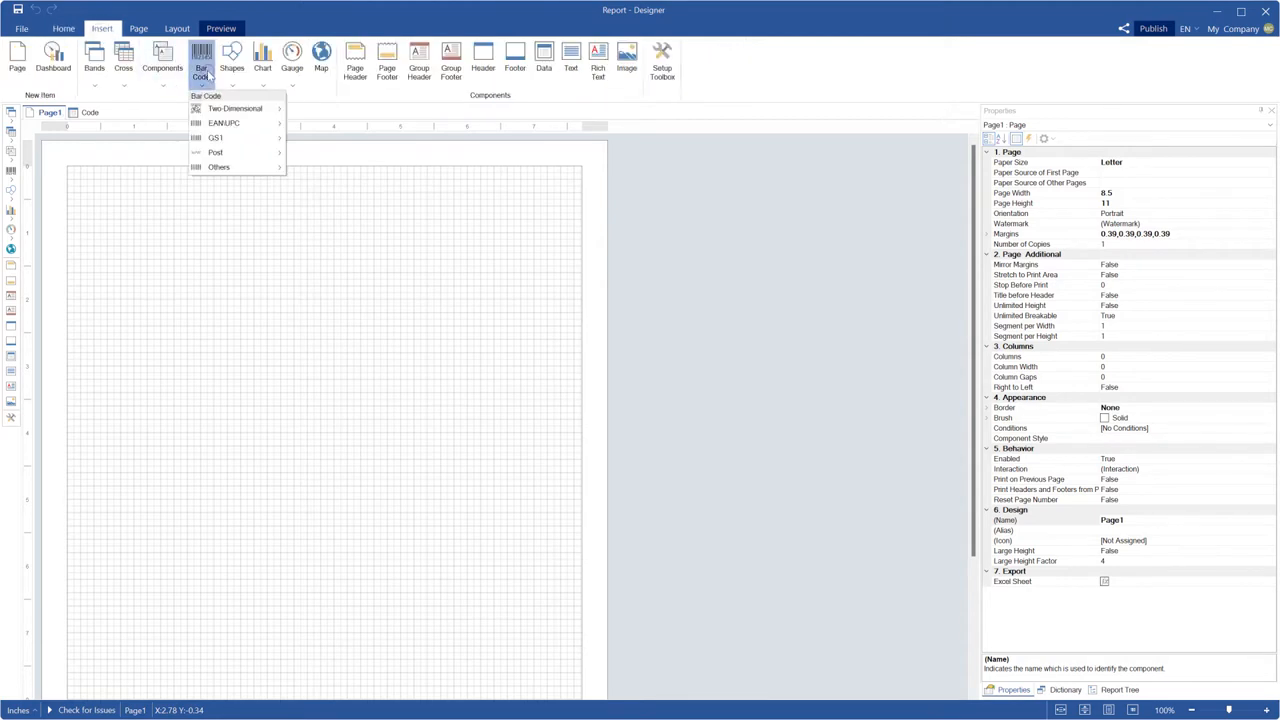
mouse_move(234, 108)
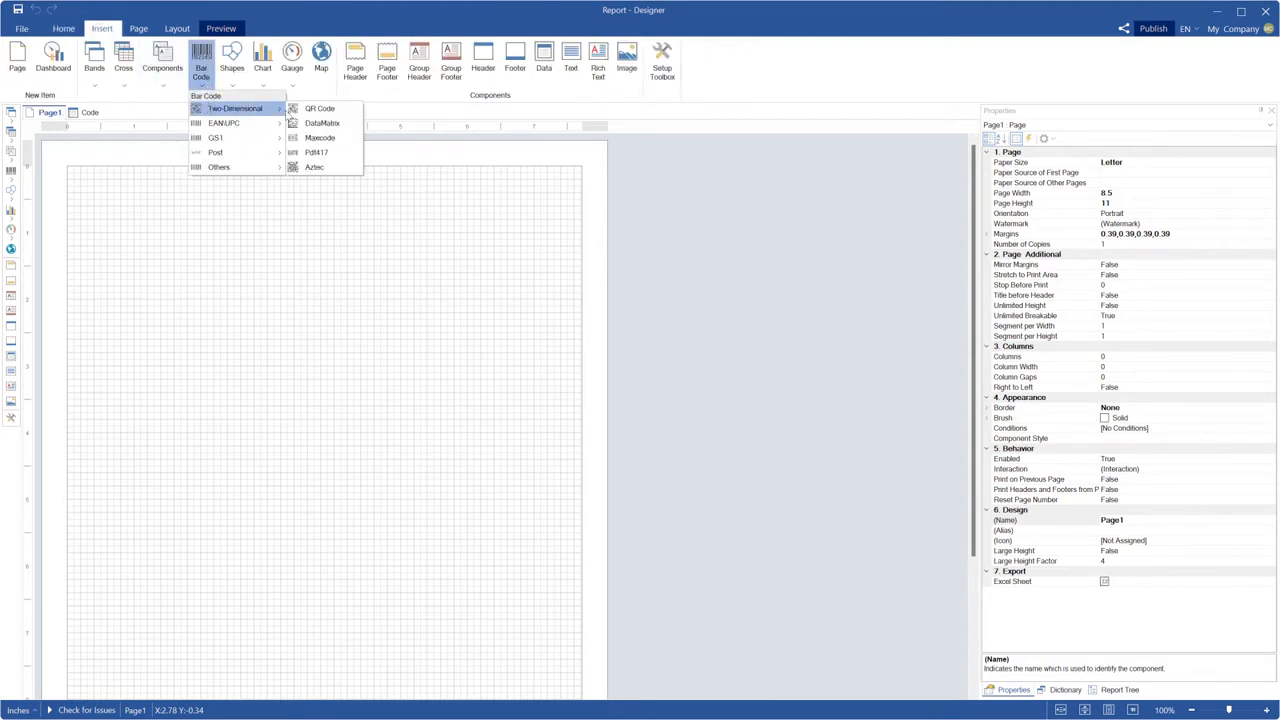
Insert a QR code near the top-left of the page and bring up its barcode settings
click(320, 108)
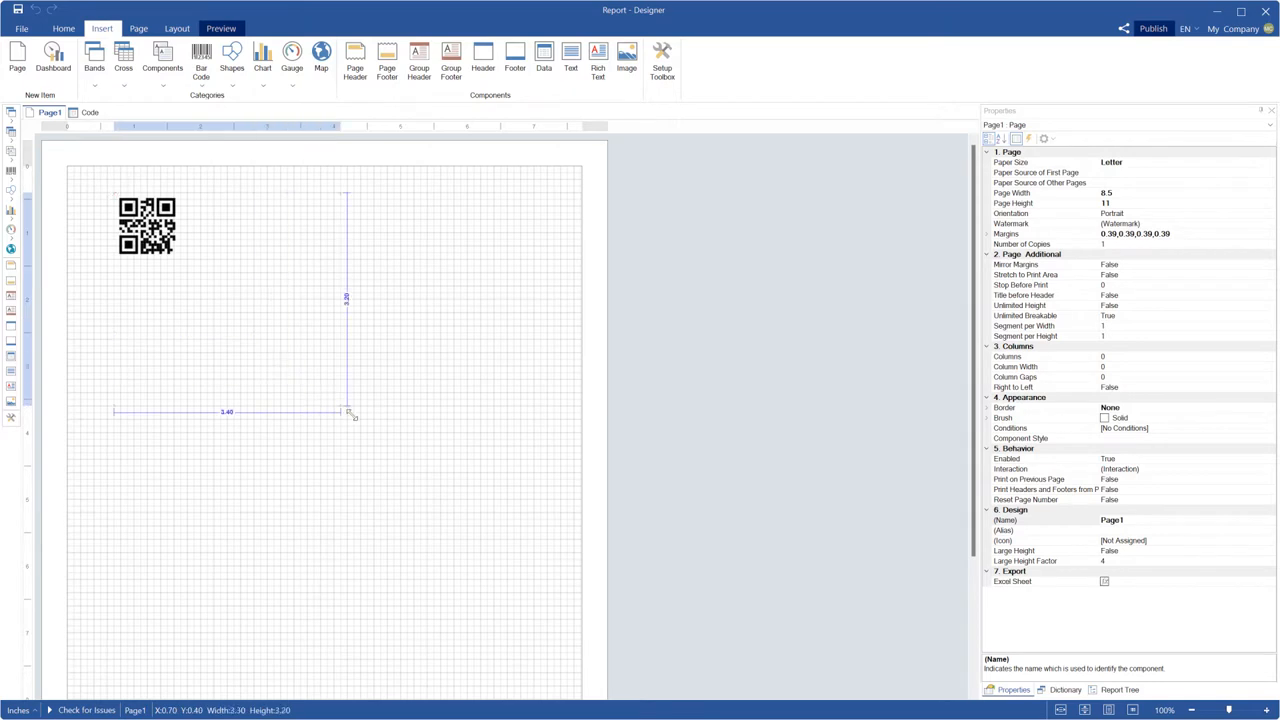
double_click(148, 224)
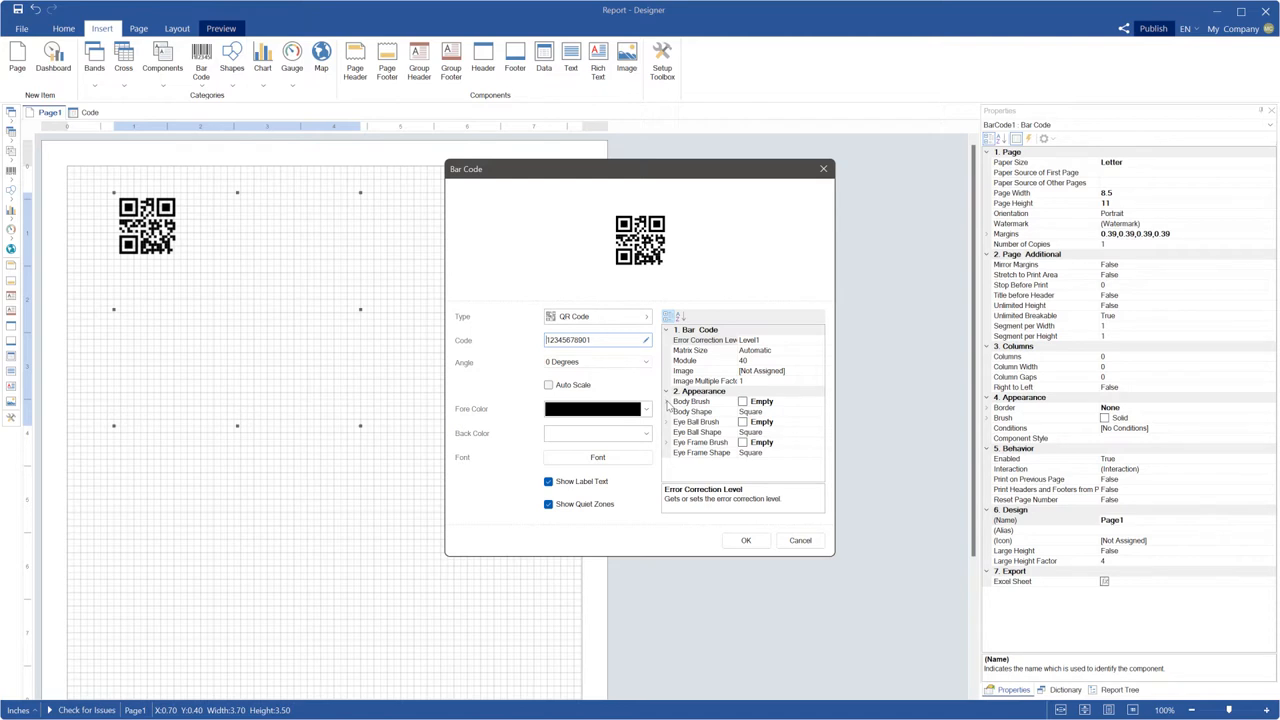
Give the QR code a solid blue body brush with diamond modules and Auto Scale enabled
click(692, 400)
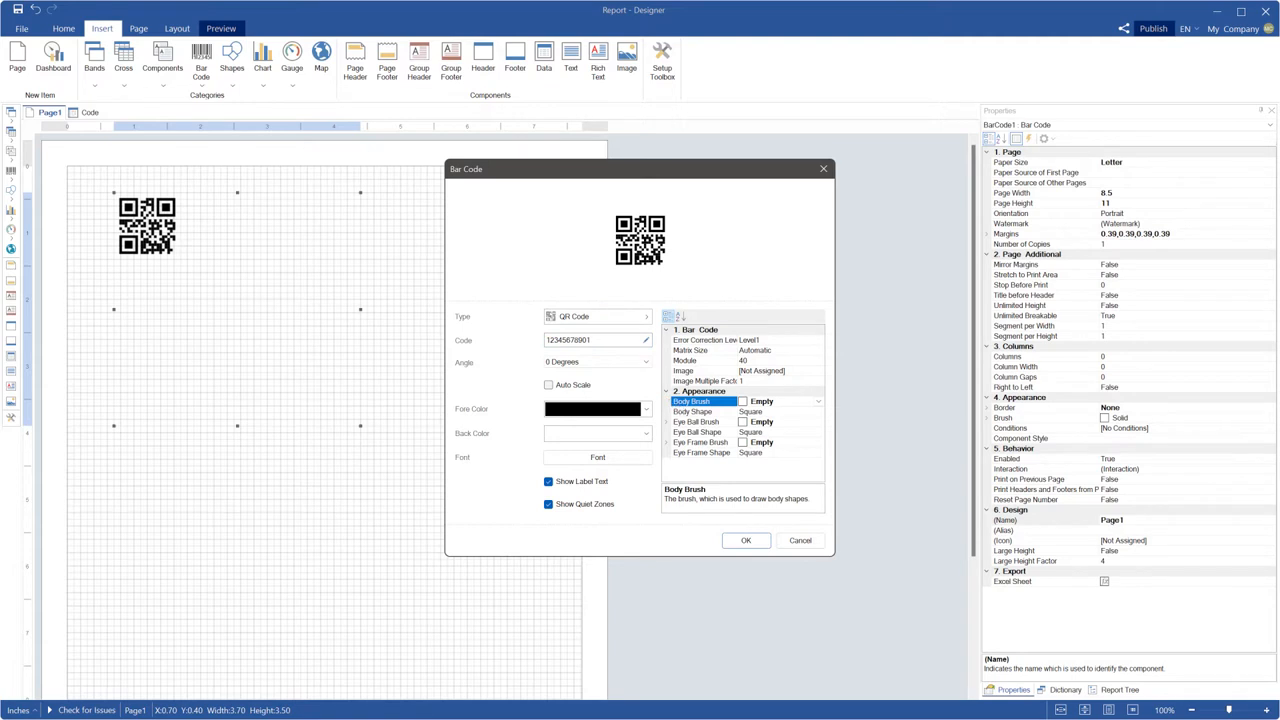
click(818, 400)
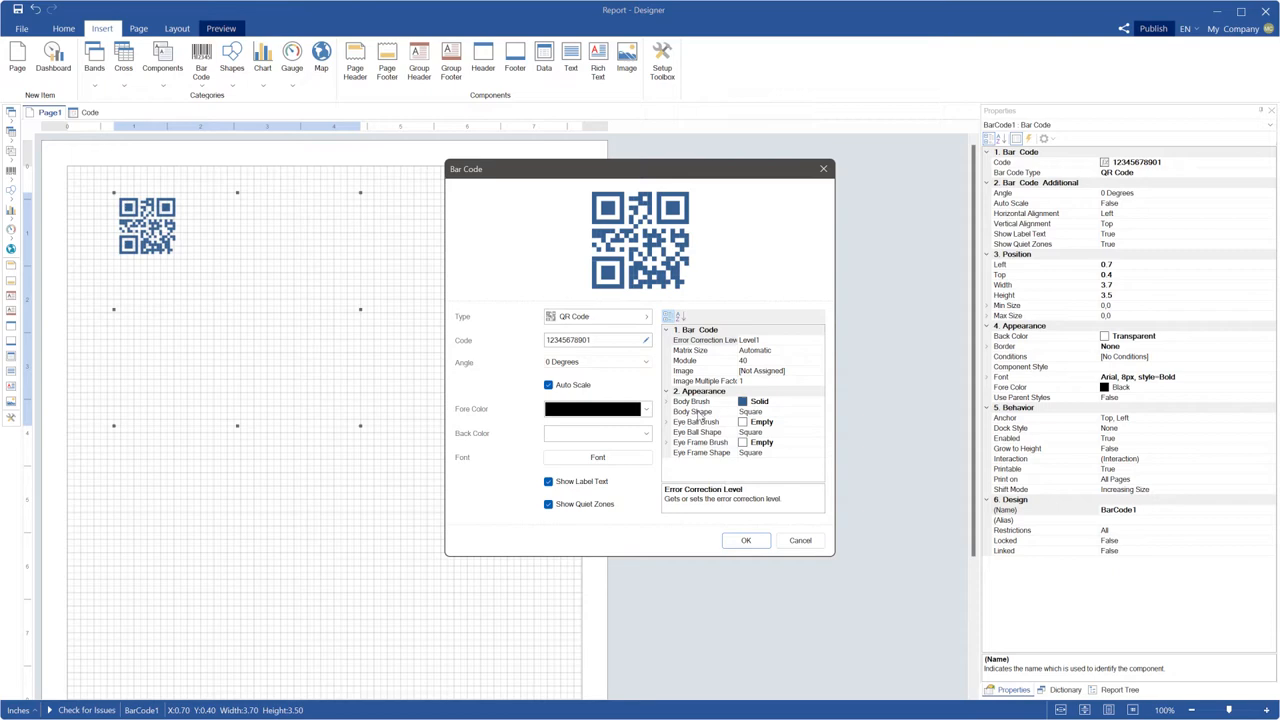
click(818, 412)
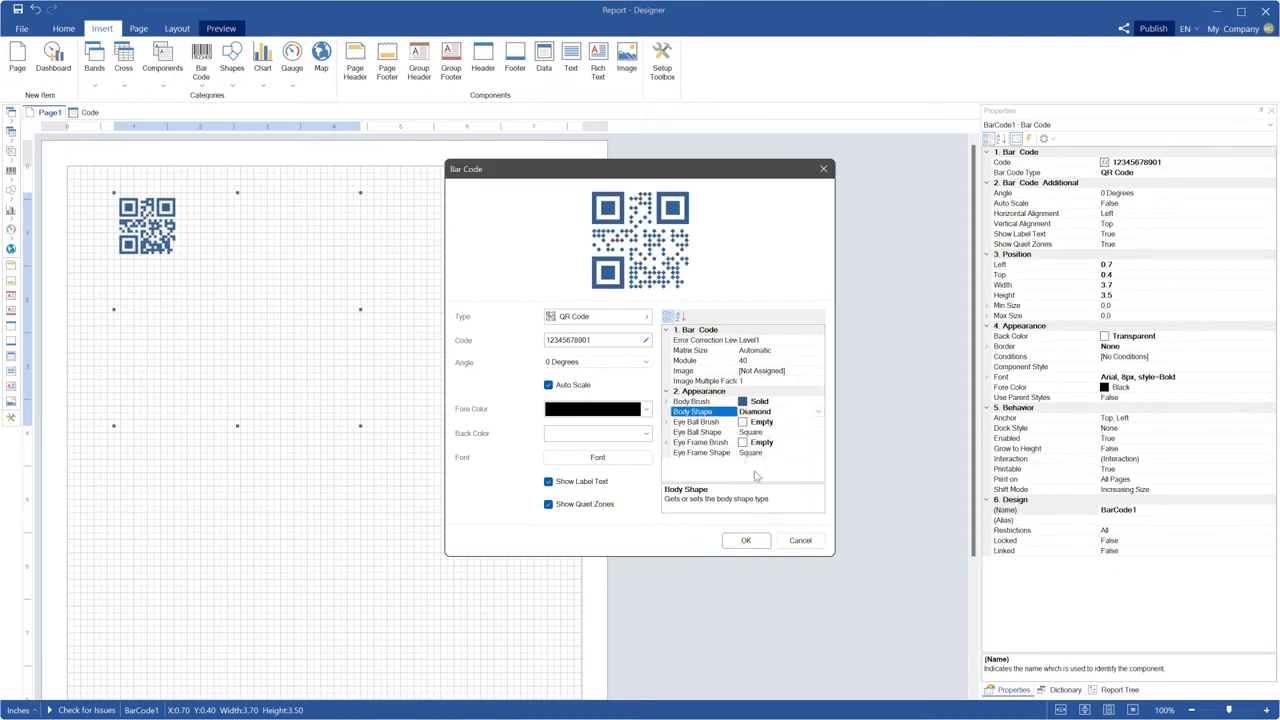
click(744, 540)
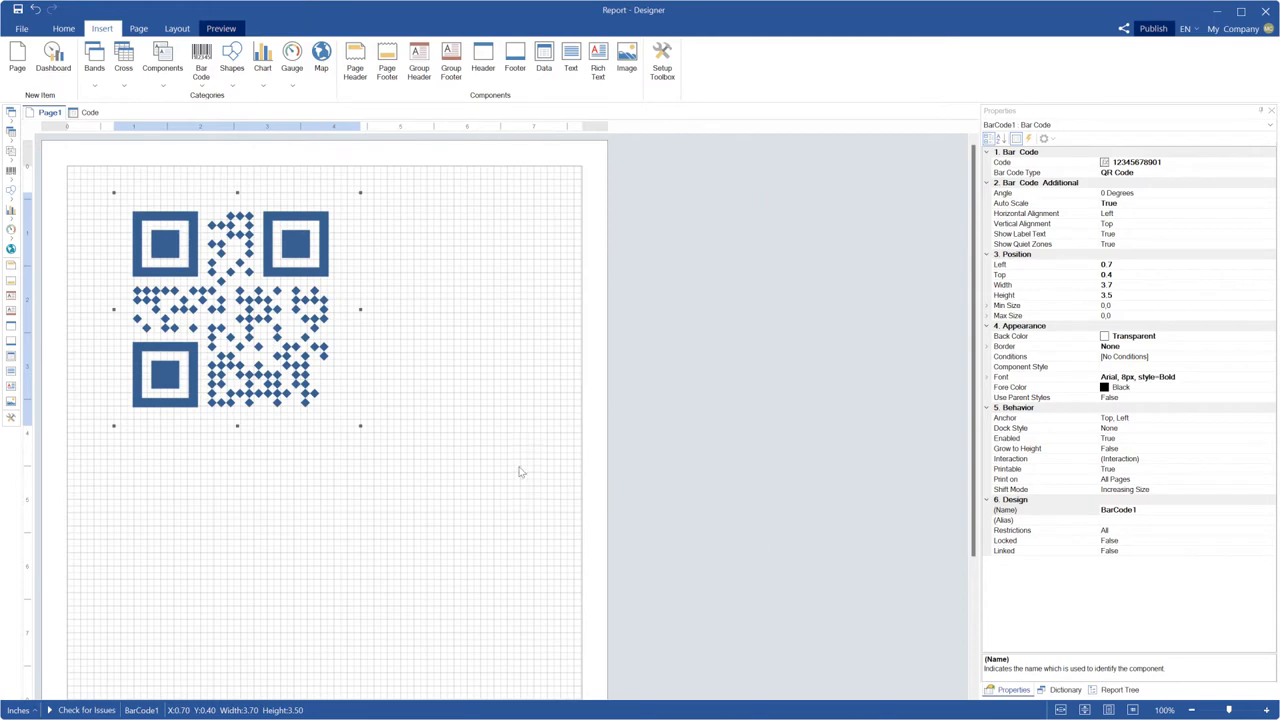
mouse_move(322, 368)
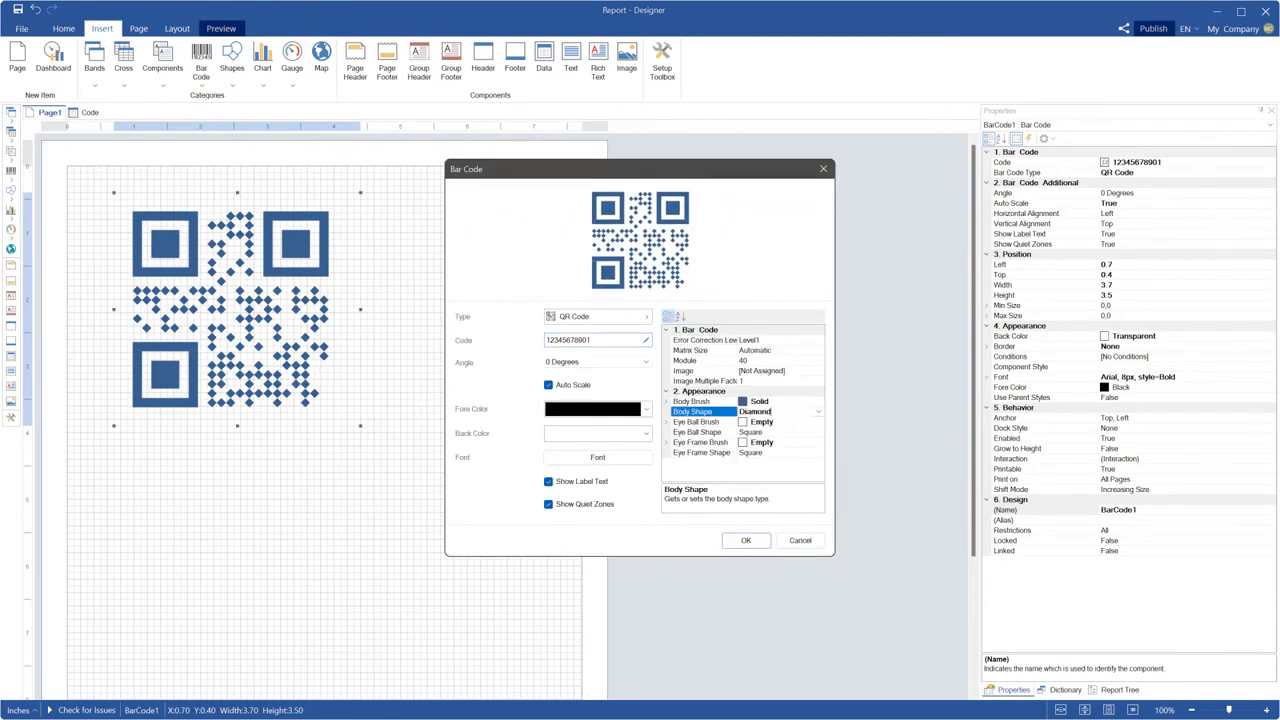
Switch the QR code's Body Shape from Diamond to Star and return to its settings
click(780, 412)
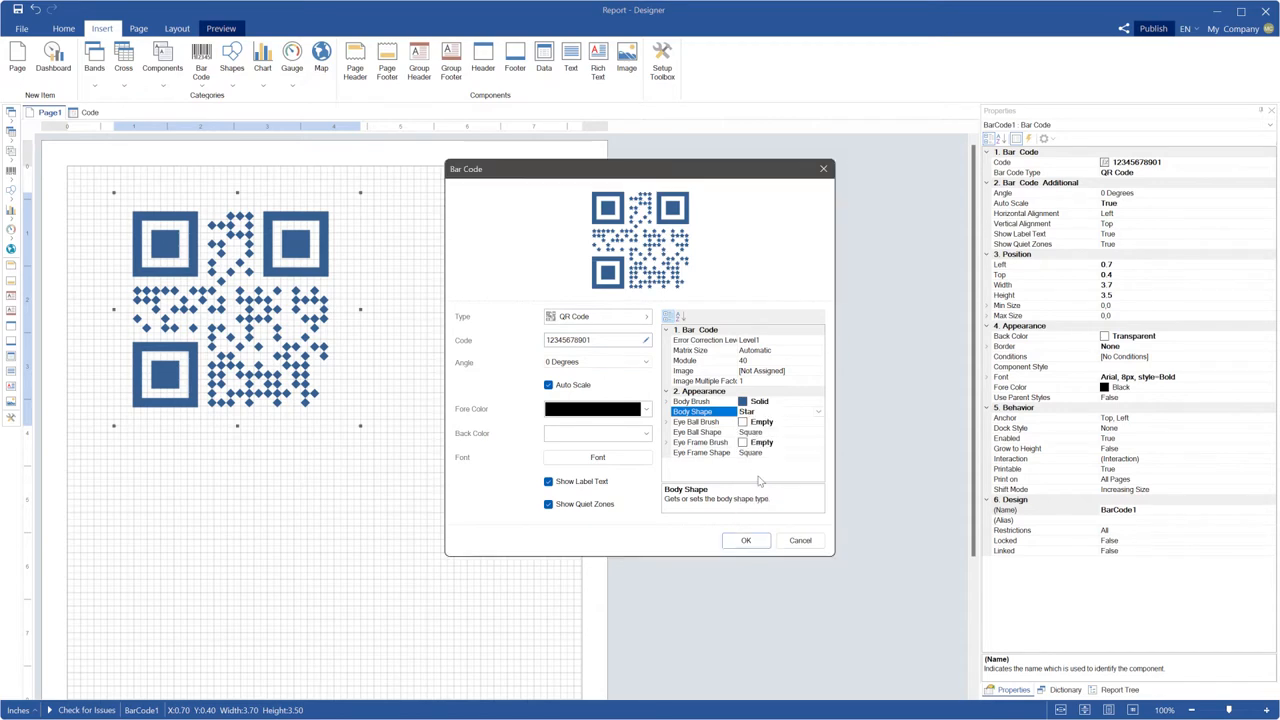
click(744, 540)
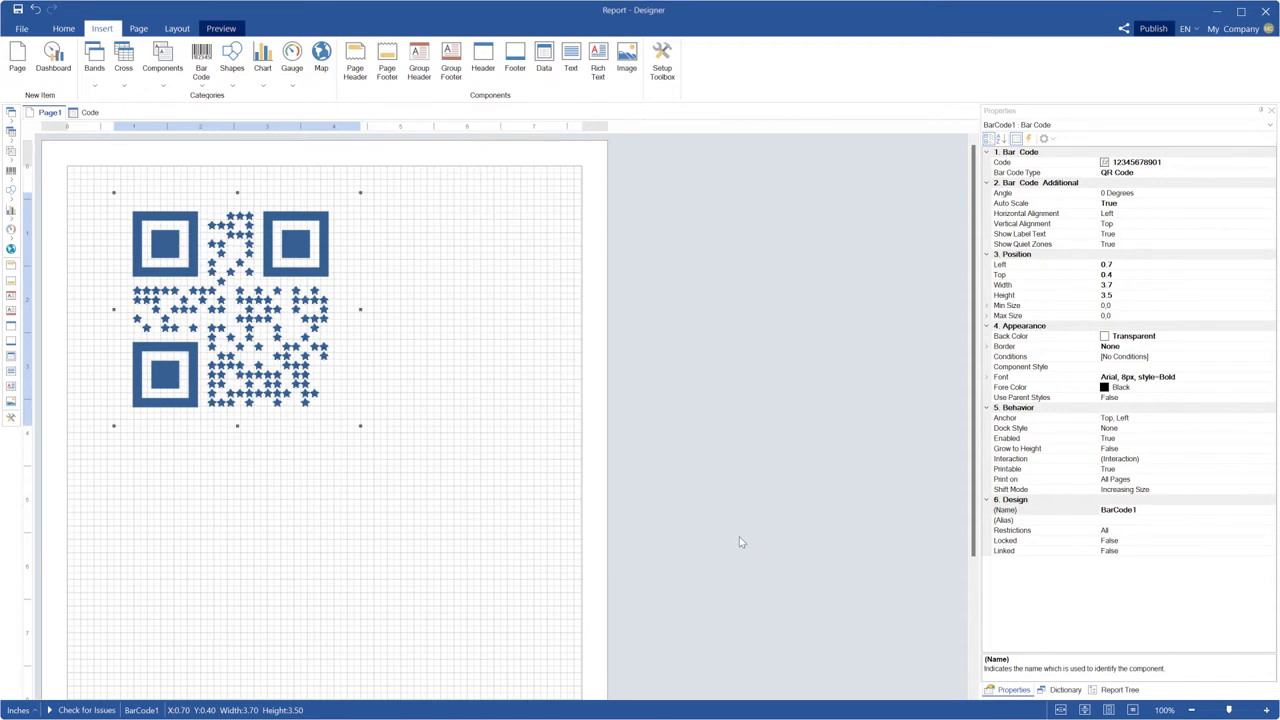
double_click(230, 300)
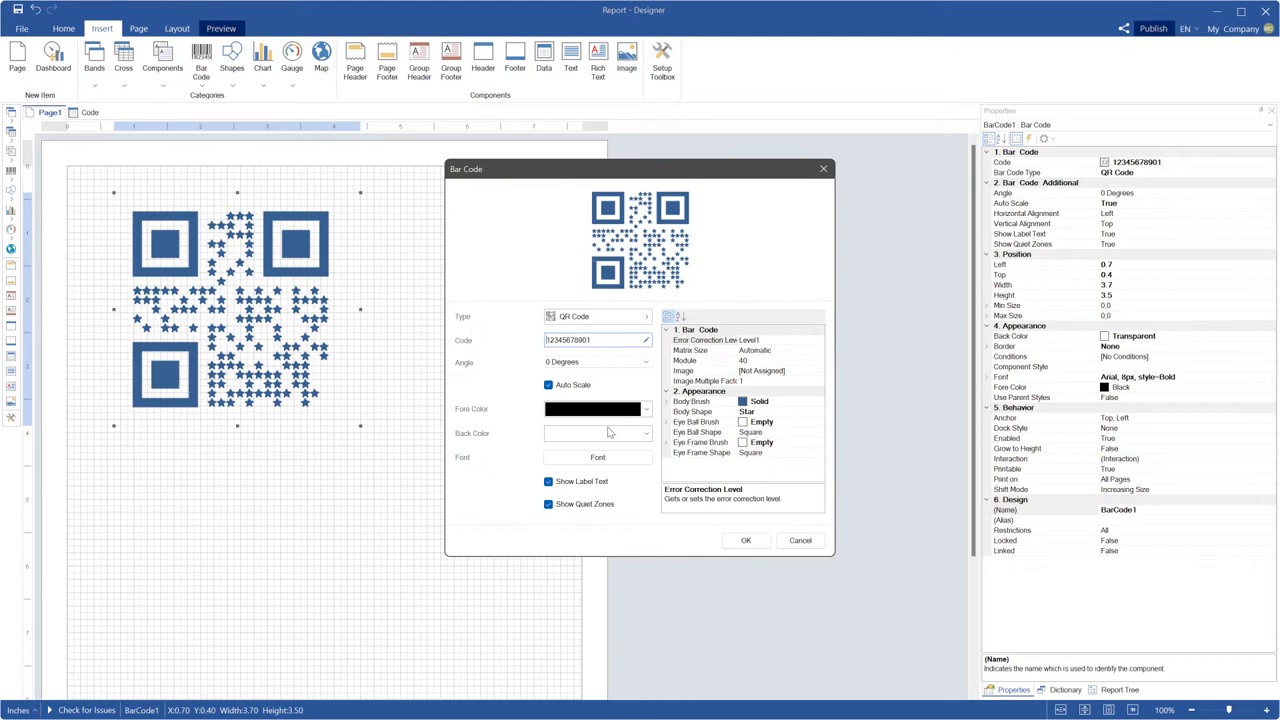
Set the Eye Ball Brush to solid green
click(696, 420)
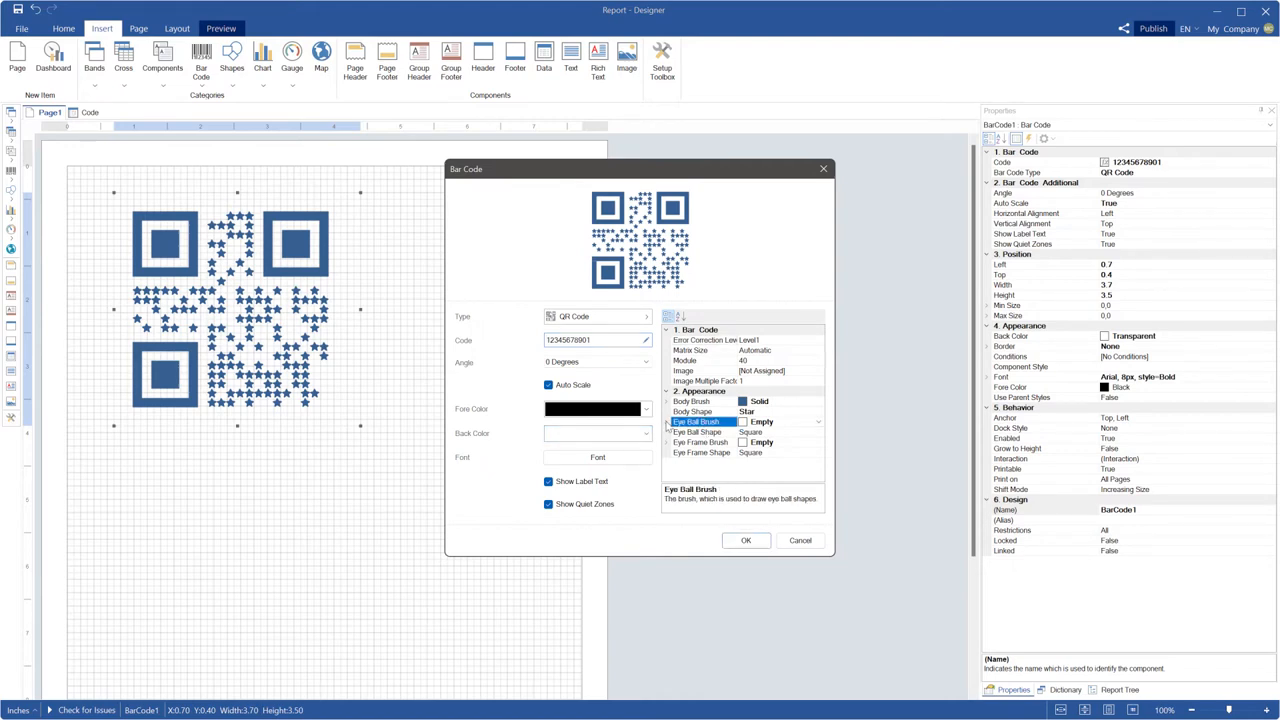
click(818, 420)
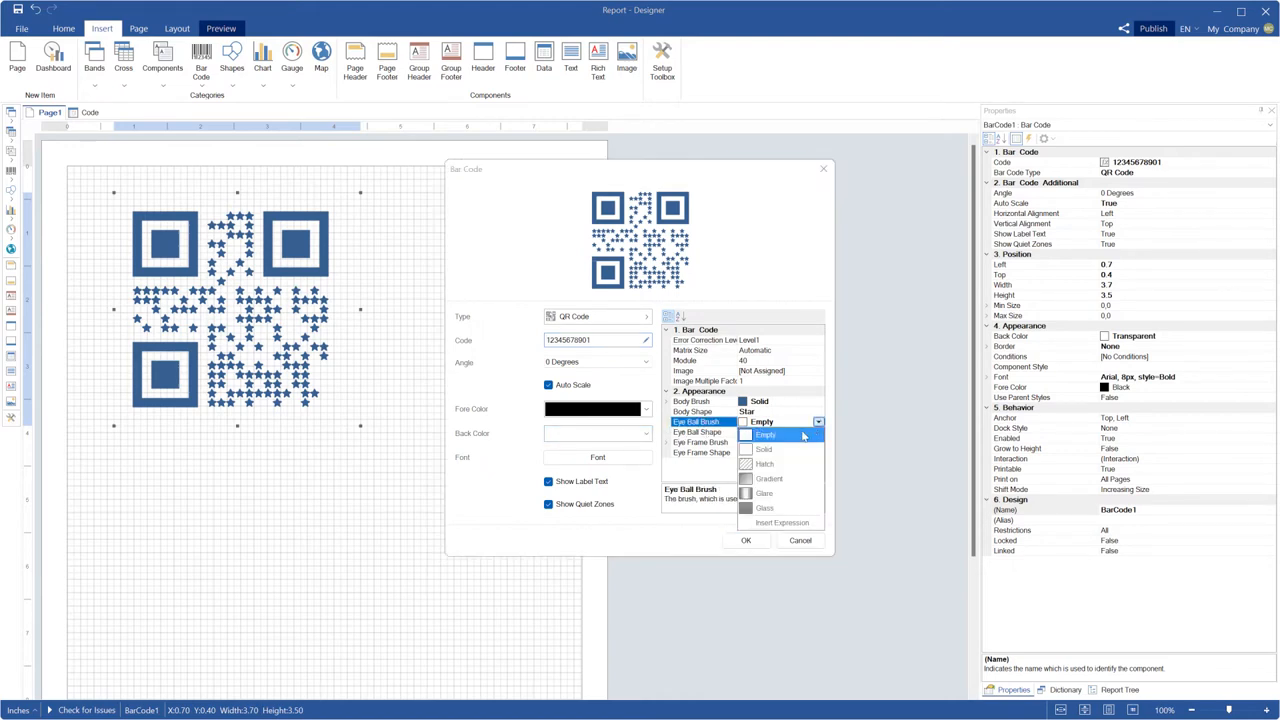
click(764, 448)
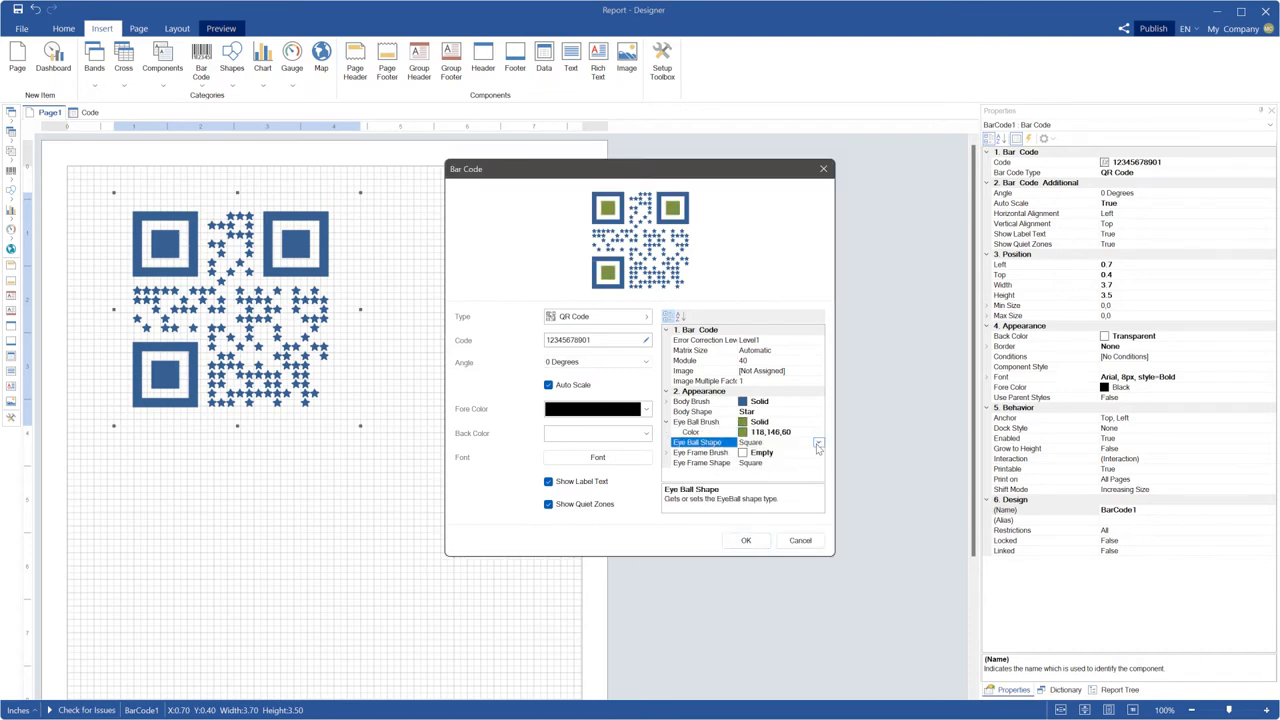
Set the Eye Frame Brush to solid red with a Circle frame shape and apply
click(816, 442)
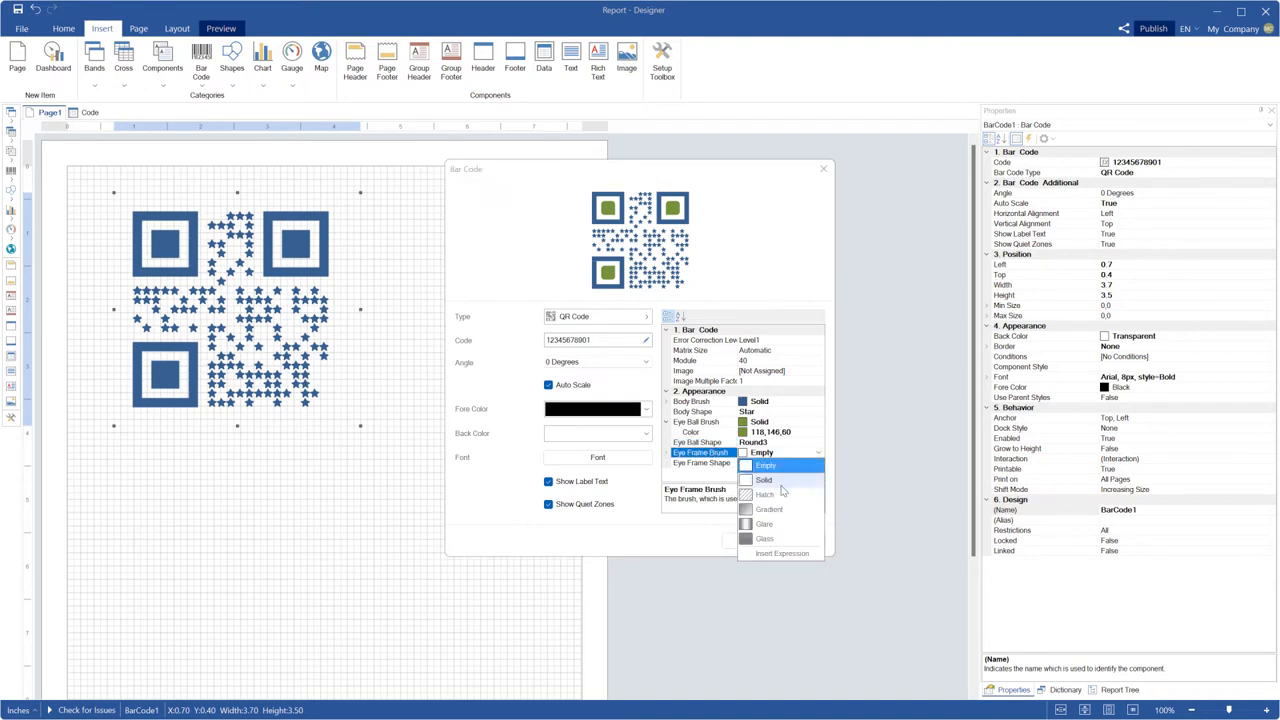
click(764, 480)
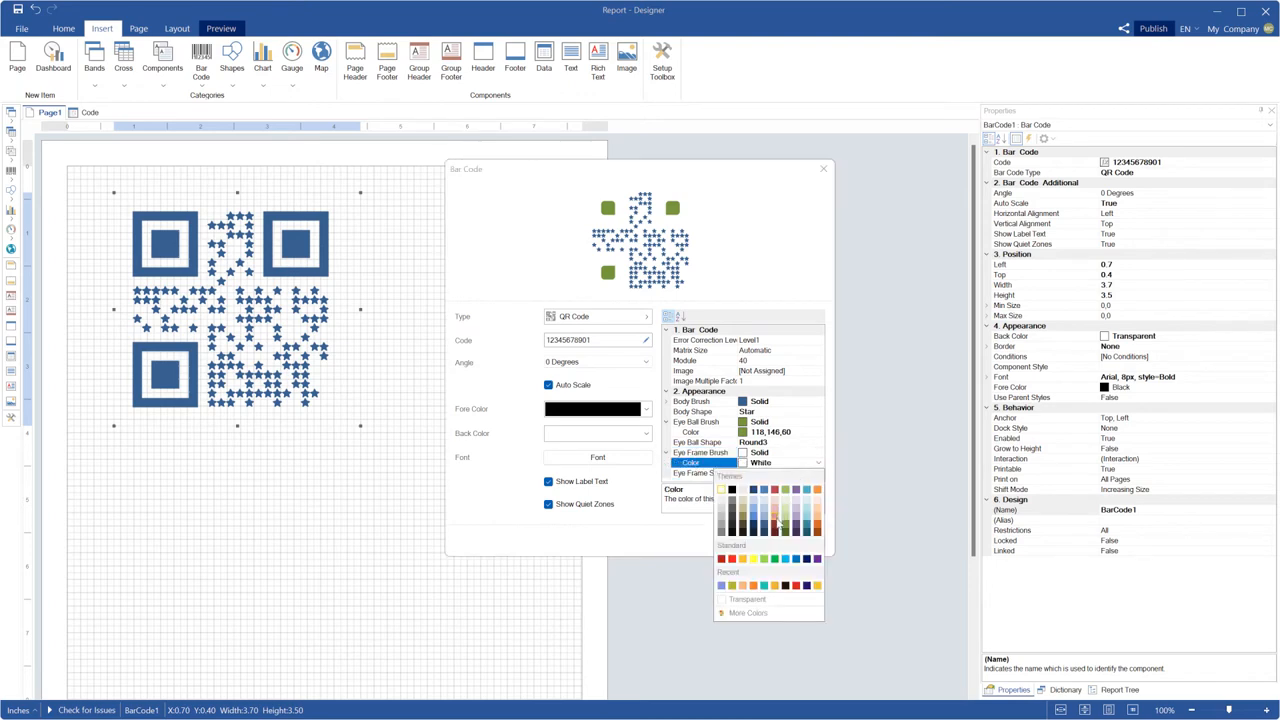
click(784, 490)
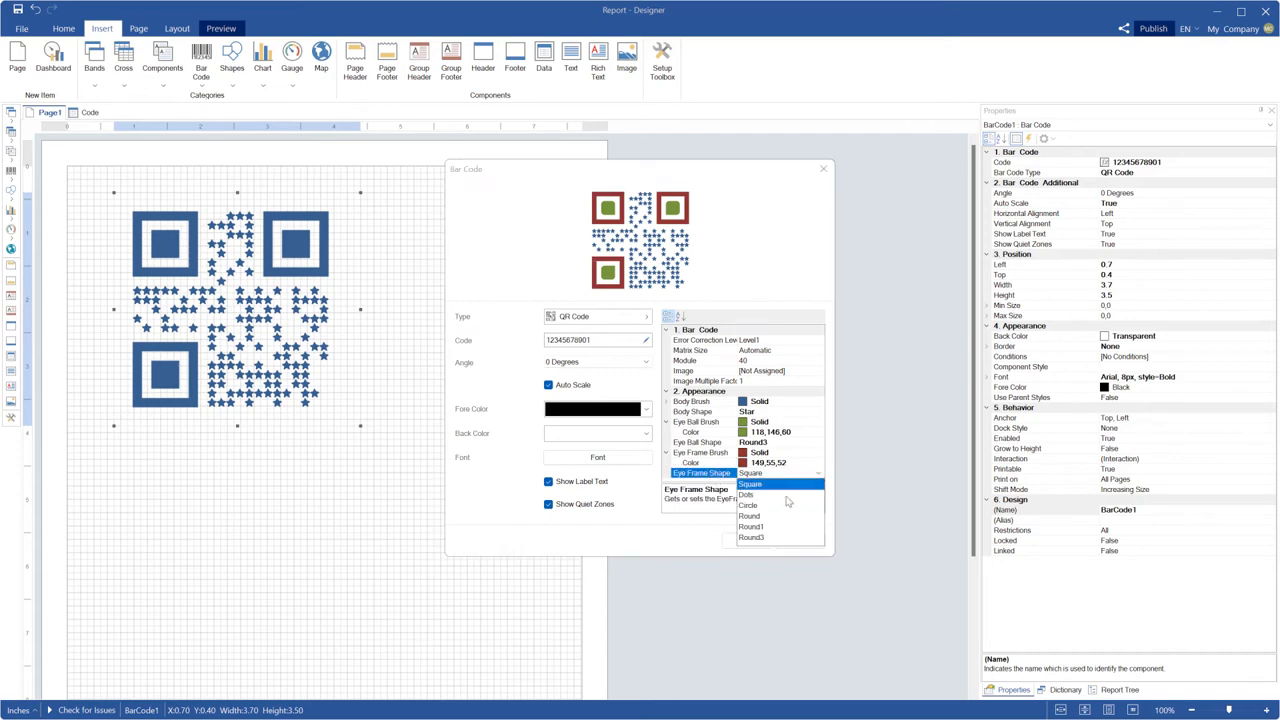
click(750, 504)
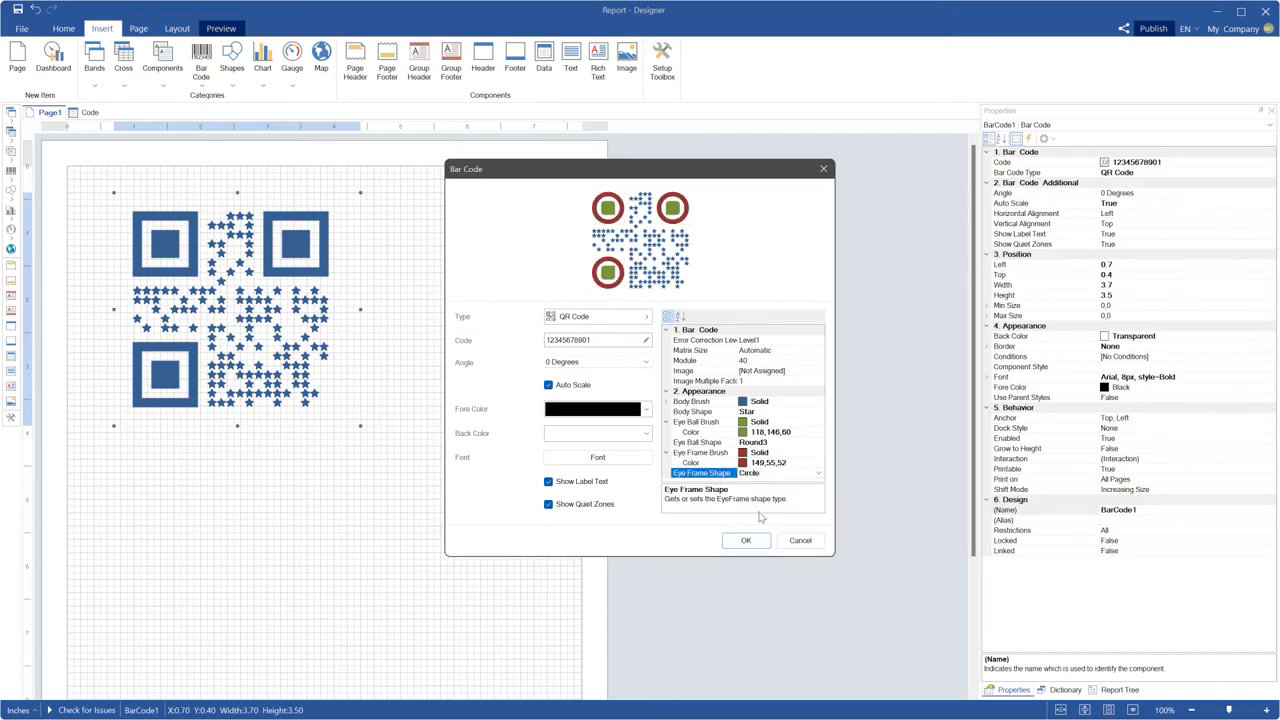
click(744, 540)
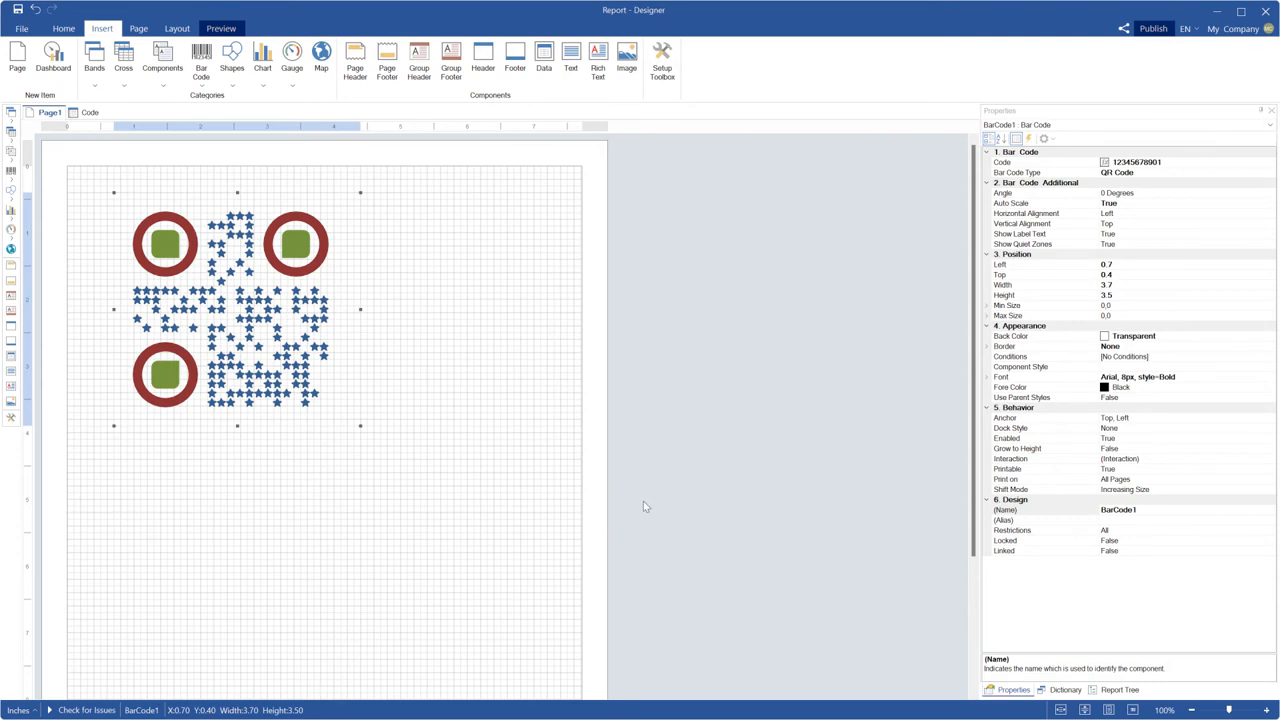
mouse_move(330, 368)
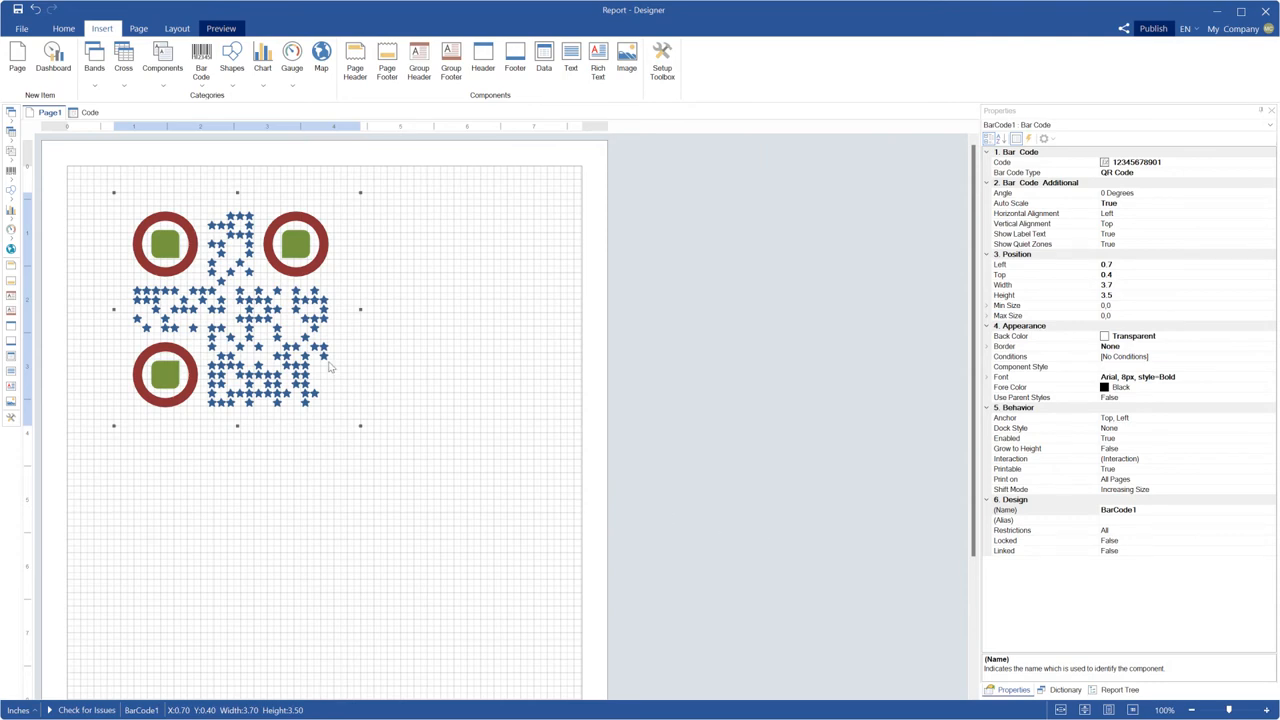
mouse_move(330, 368)
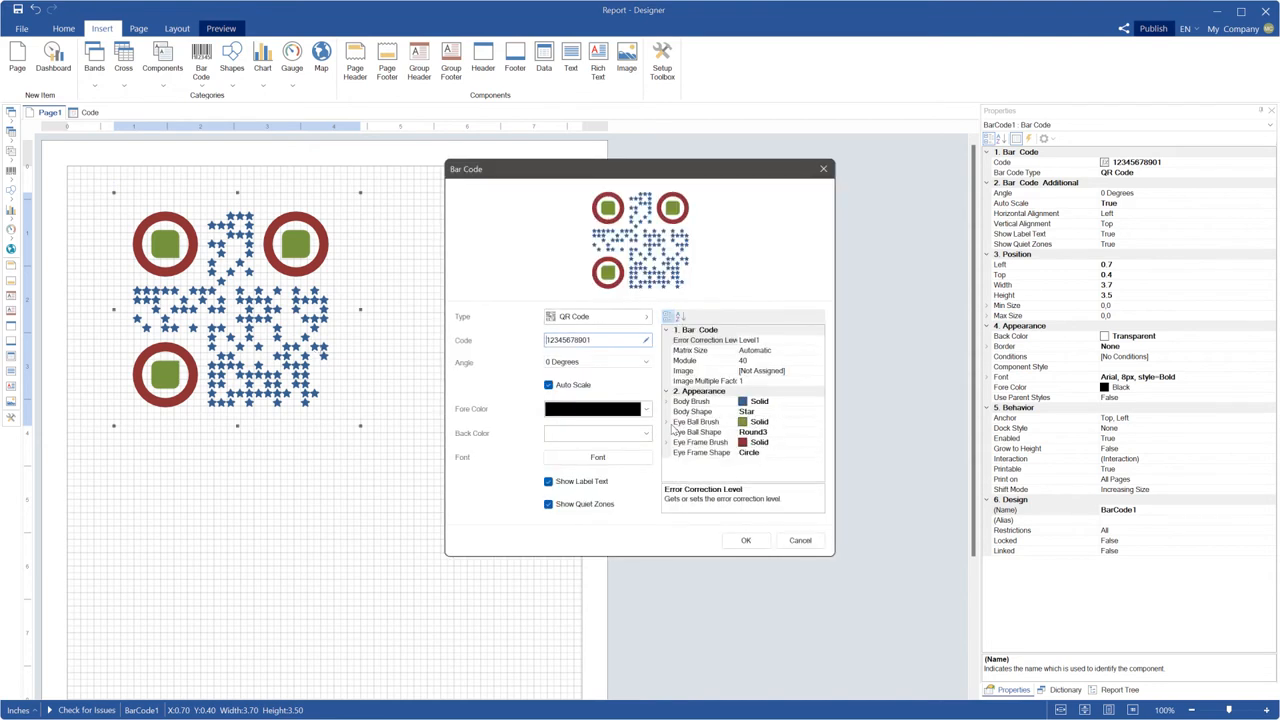
Recolour the eyeballs teal with Dots eyeball shape and apply
click(690, 432)
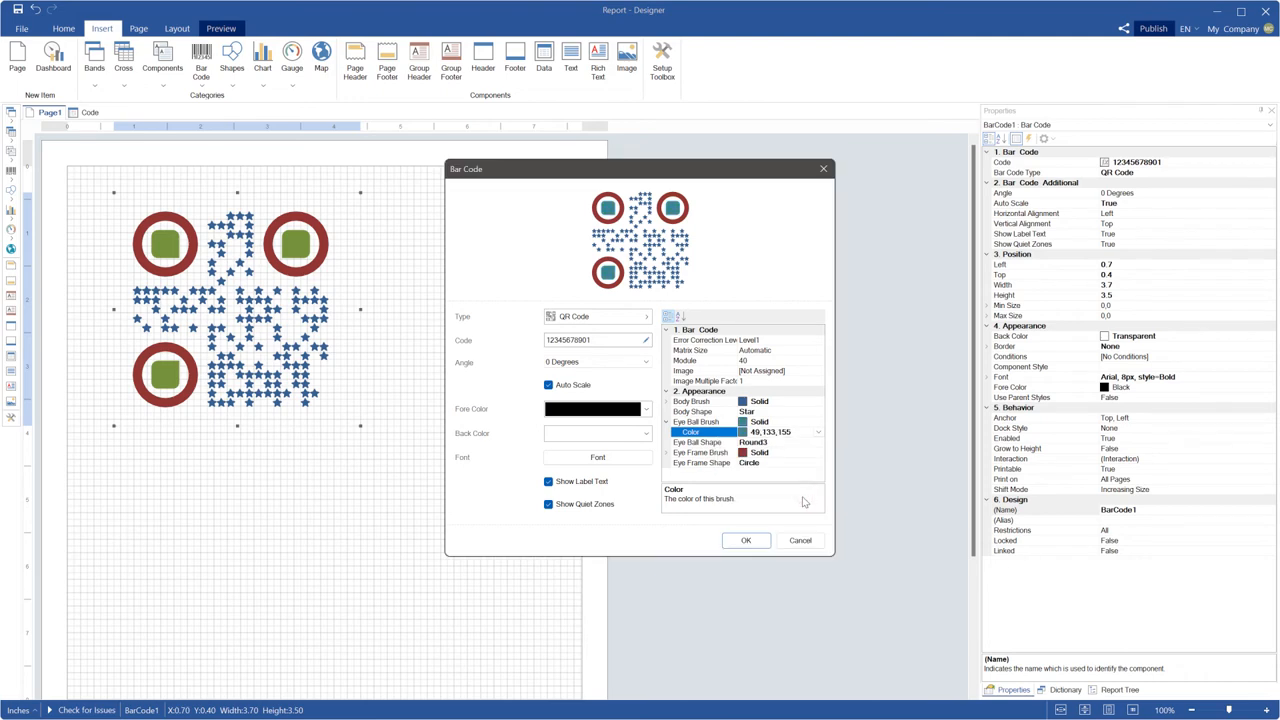
mouse_move(788, 448)
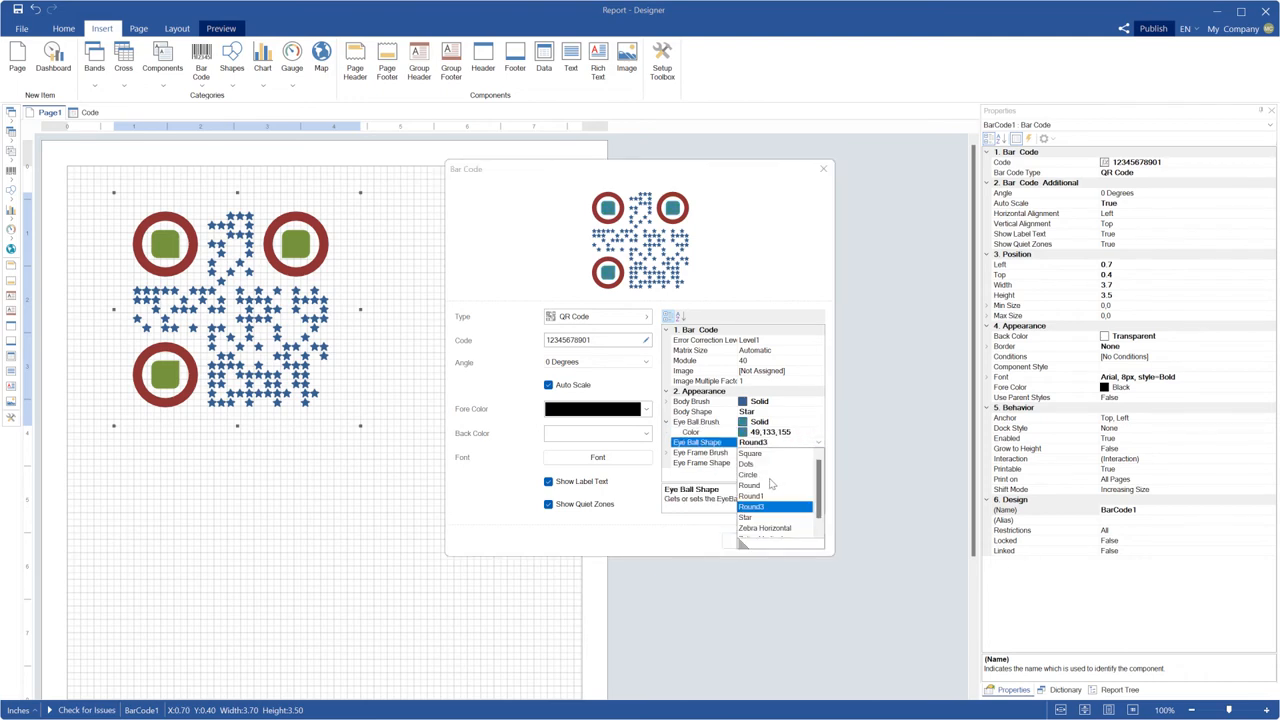
click(748, 474)
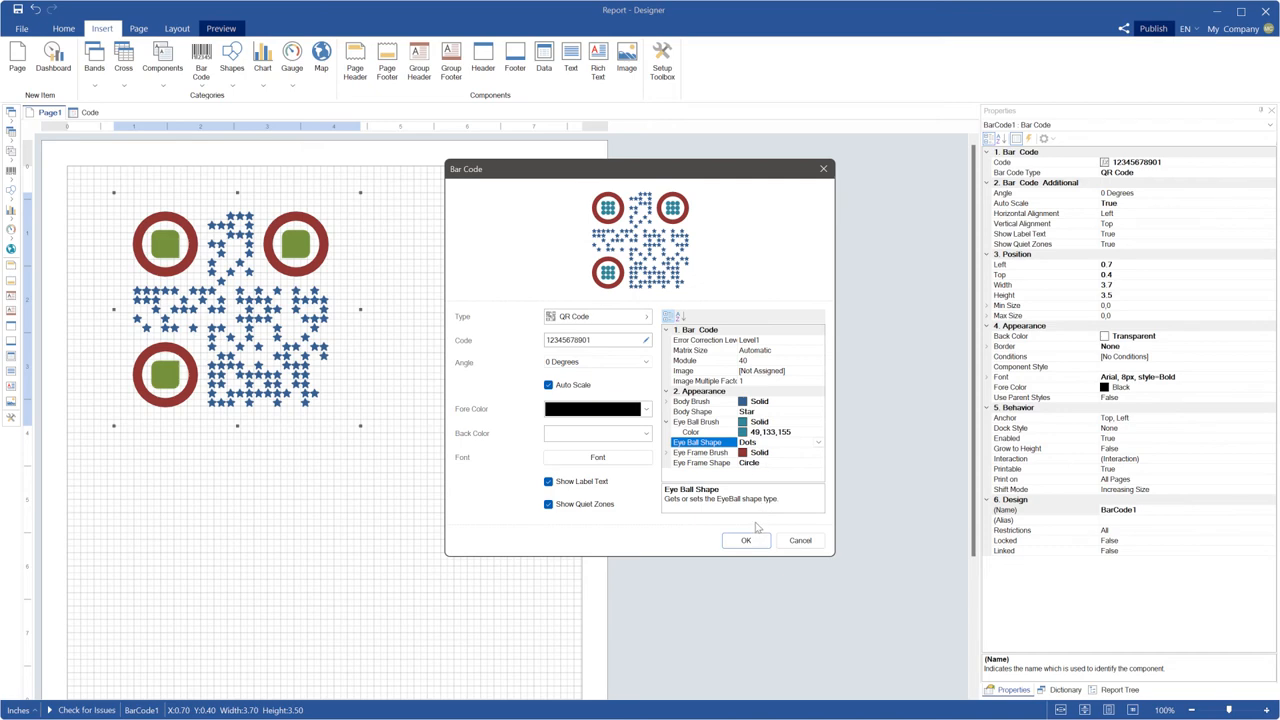
click(744, 540)
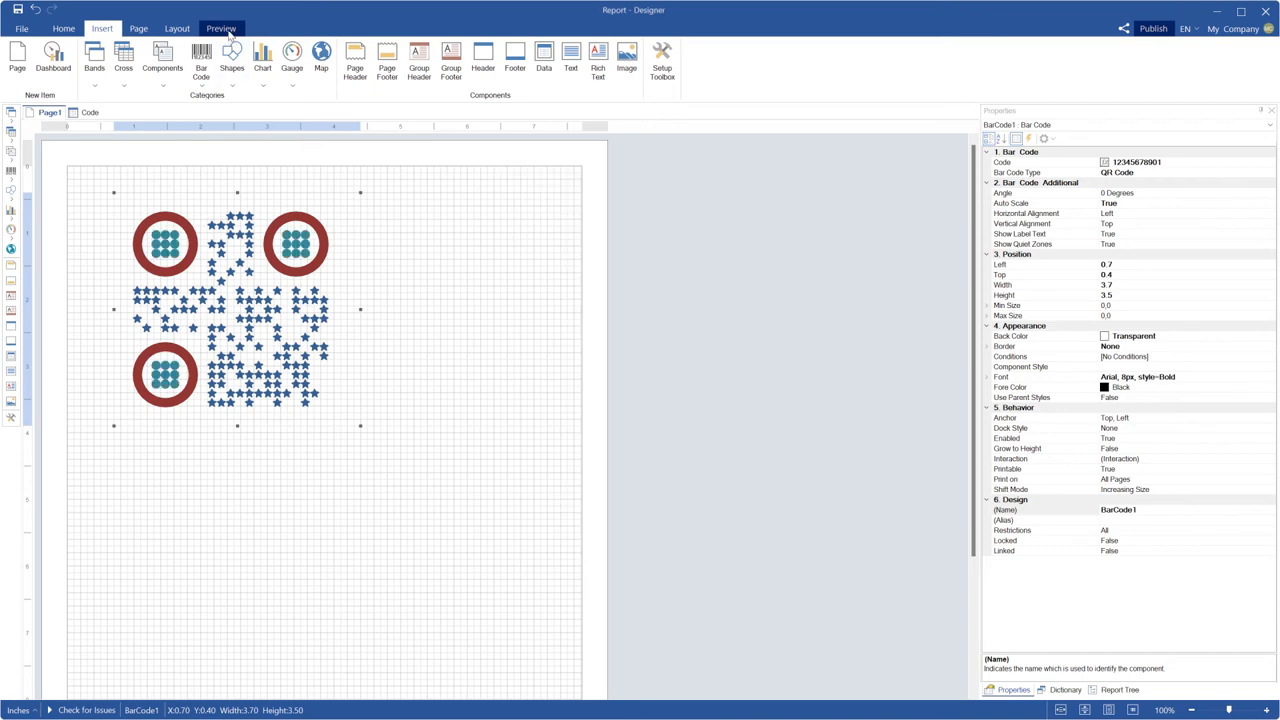
Show the finished QR code report in the Preview view
click(220, 28)
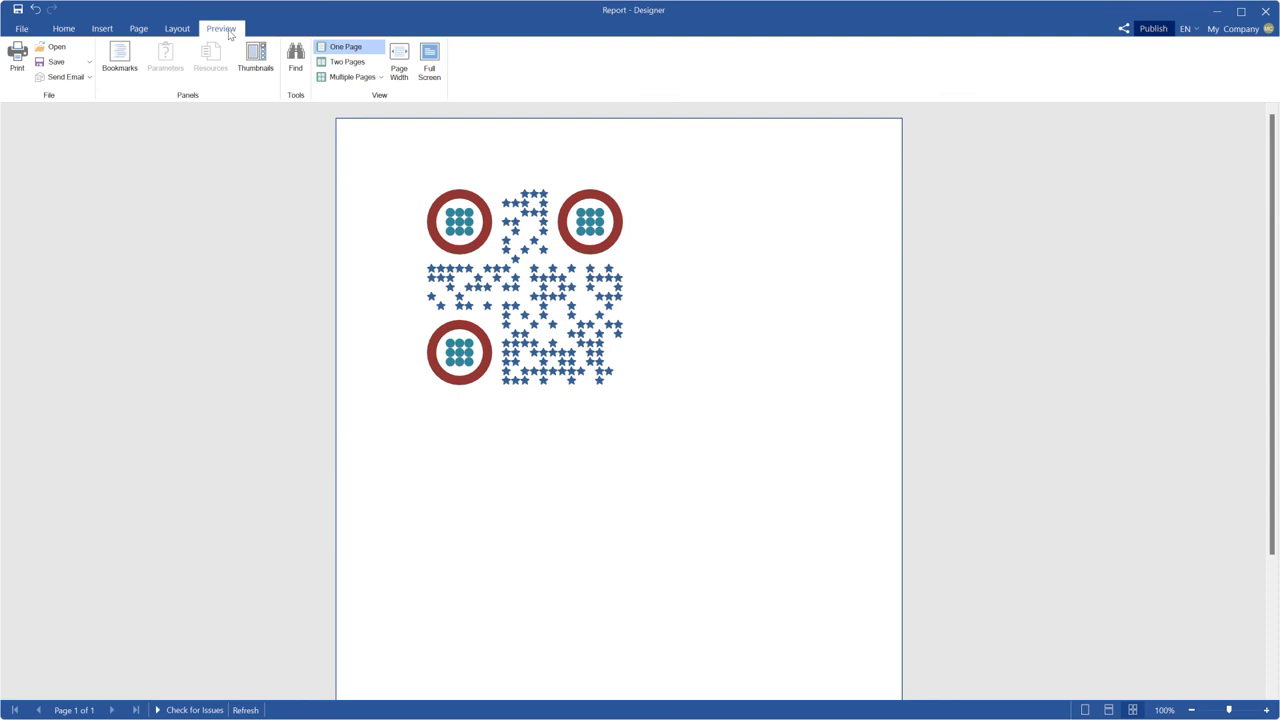
click(64, 28)
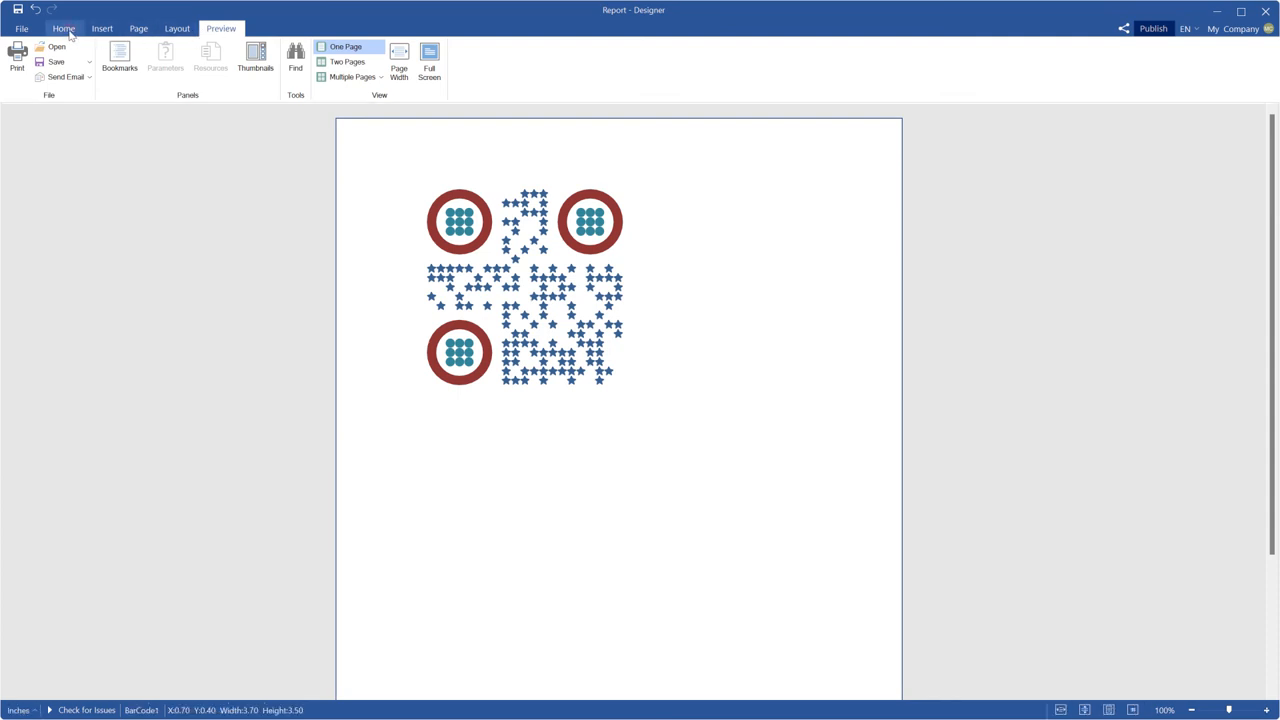